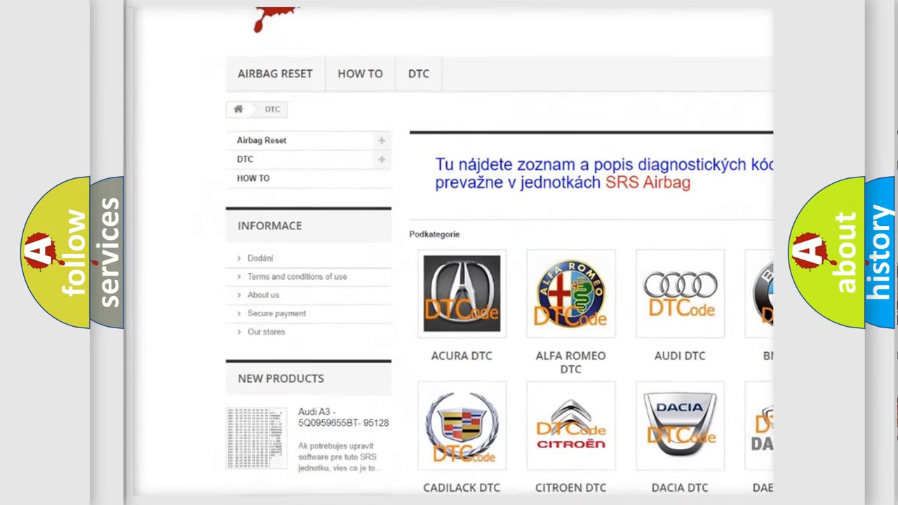
scroll("down", 3)
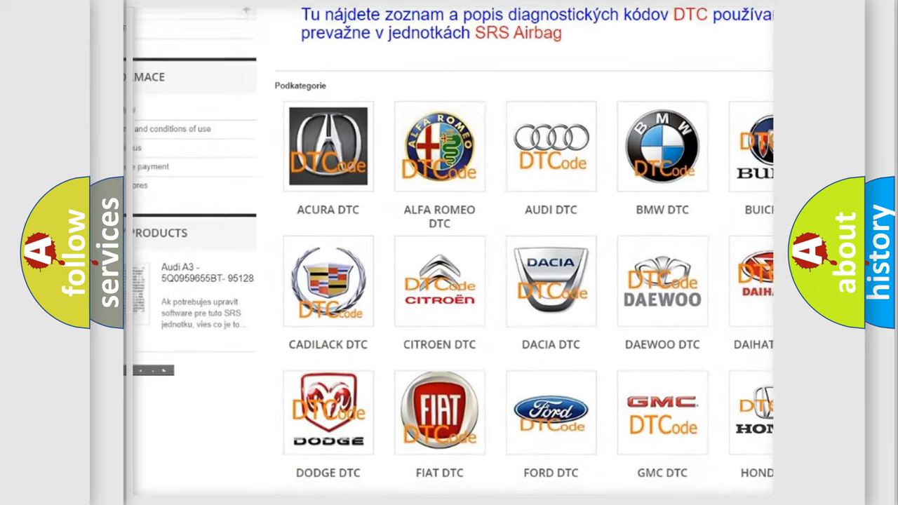
scroll("down", 3)
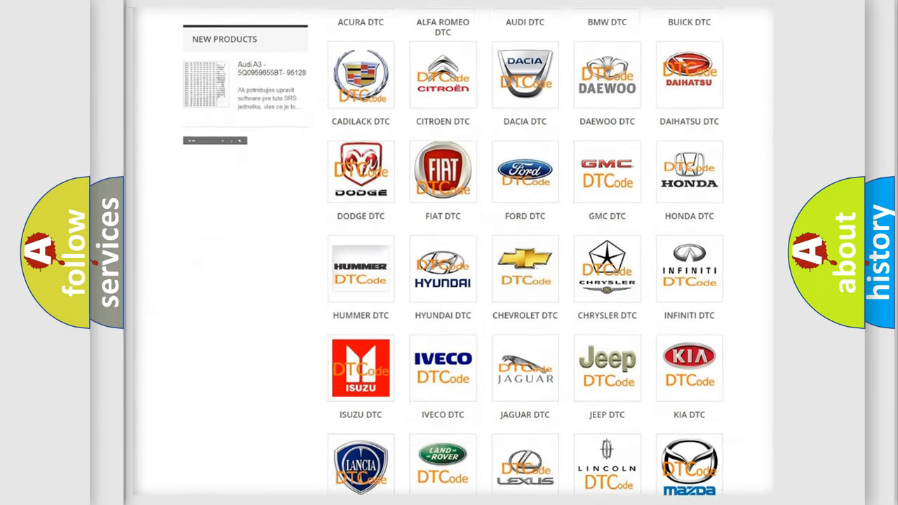
scroll("down", 3)
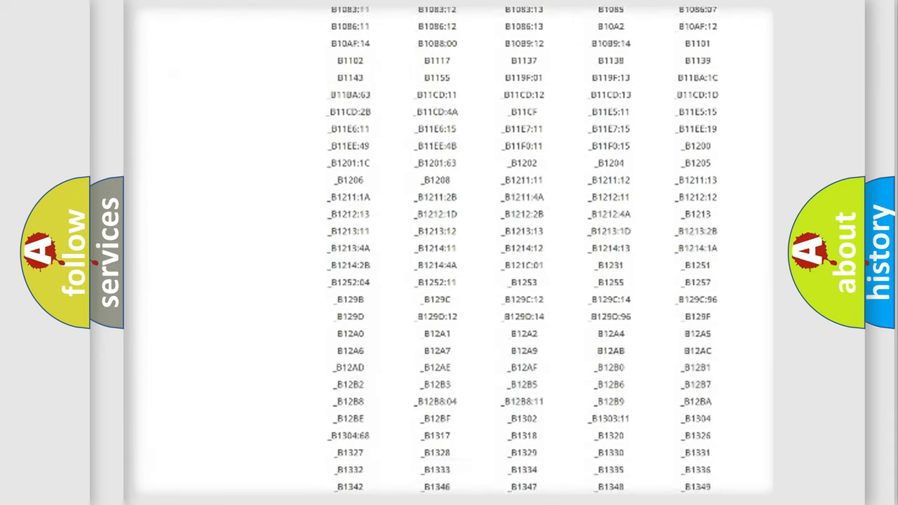
scroll("down", 3)
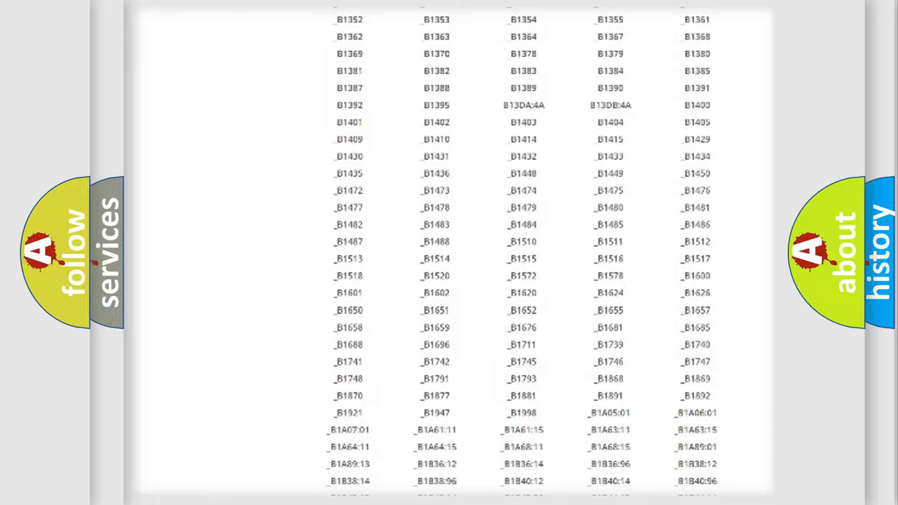